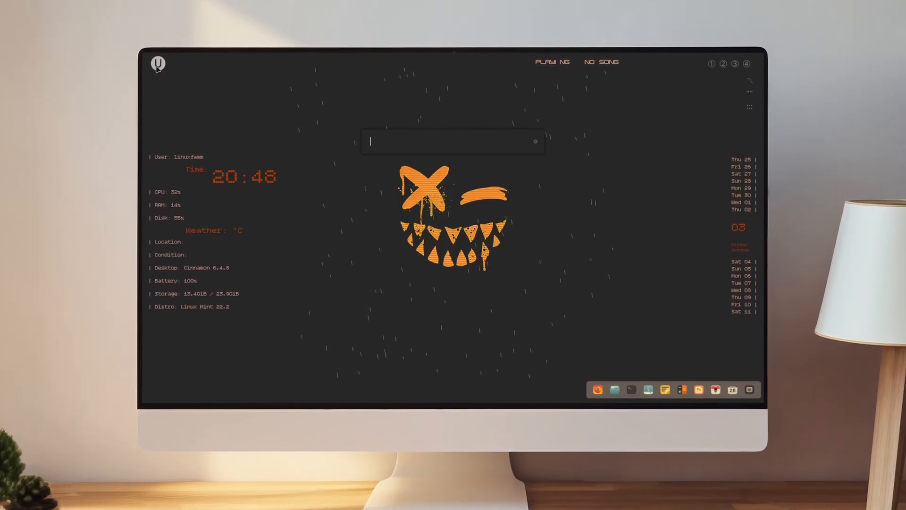
Search the menu for Nemo and launch the file manager at the Home folder
text(se)
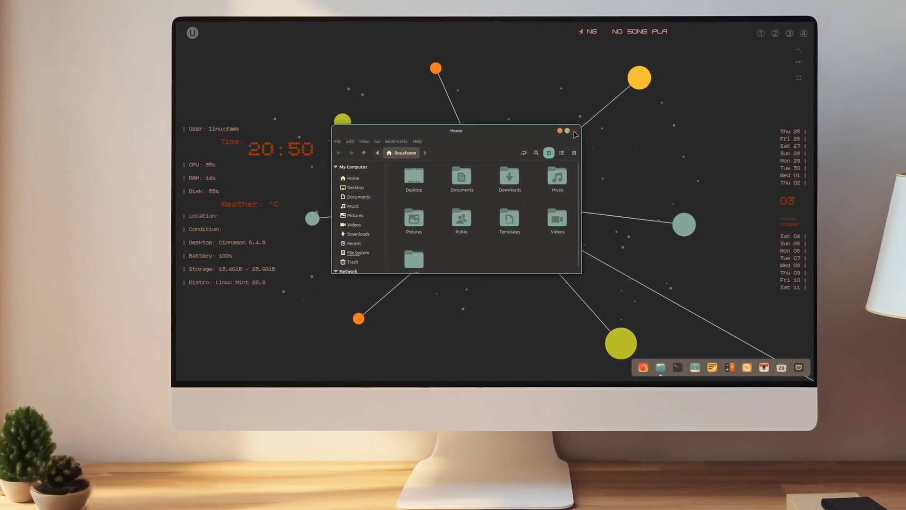
Maximize the Nemo Home window so it fills the whole screen
click(567, 131)
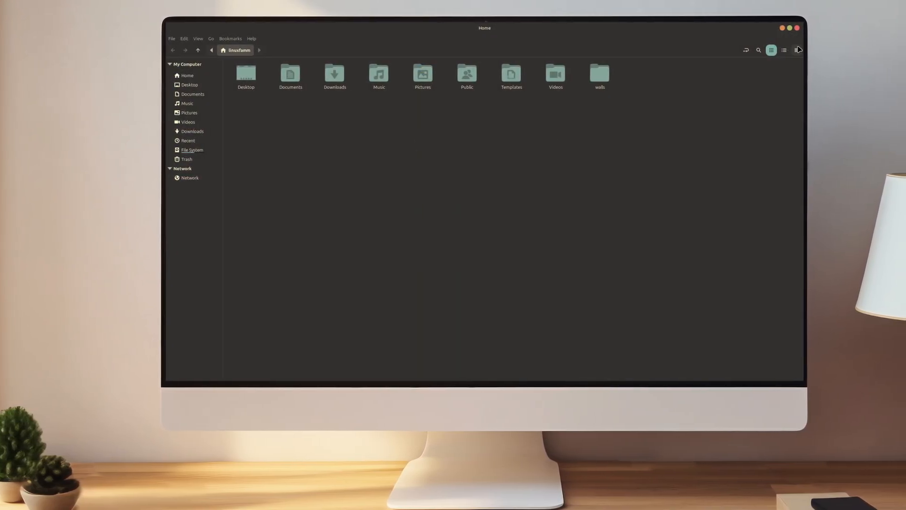